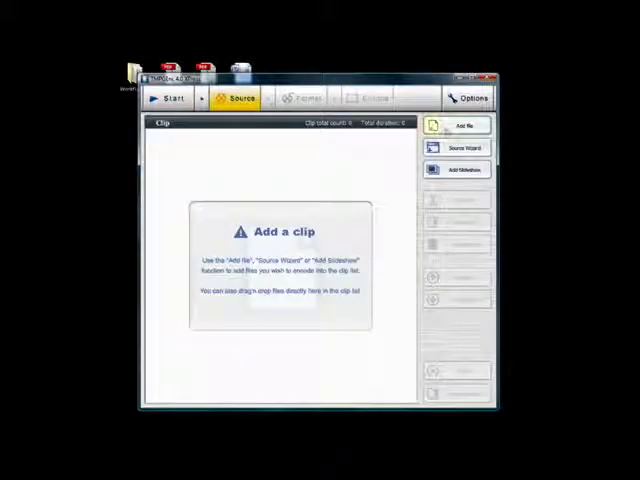
- Load the Second Life recording into TMPGEnc and choose QuickTime MOV output
{"action": "left_click", "coordinate": [460, 125]}
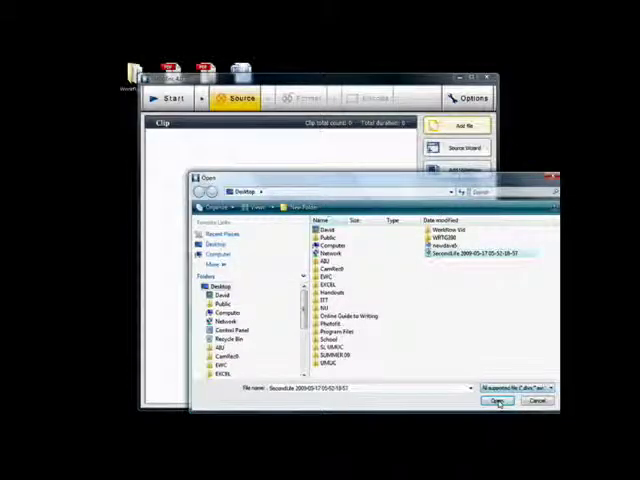
{"action": "left_click", "coordinate": [498, 401]}
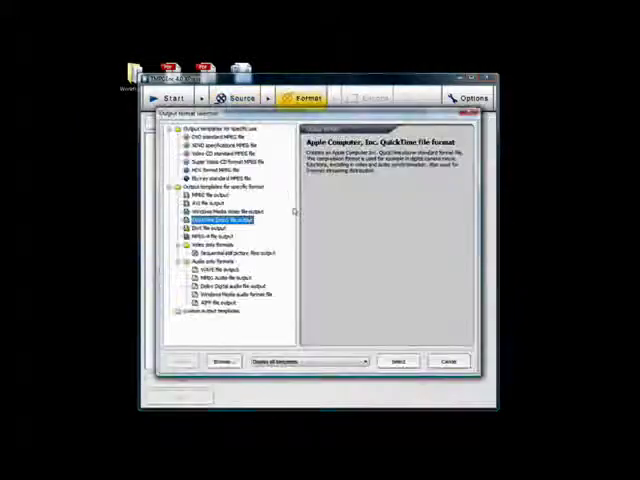
{"action": "left_click", "coordinate": [398, 360]}
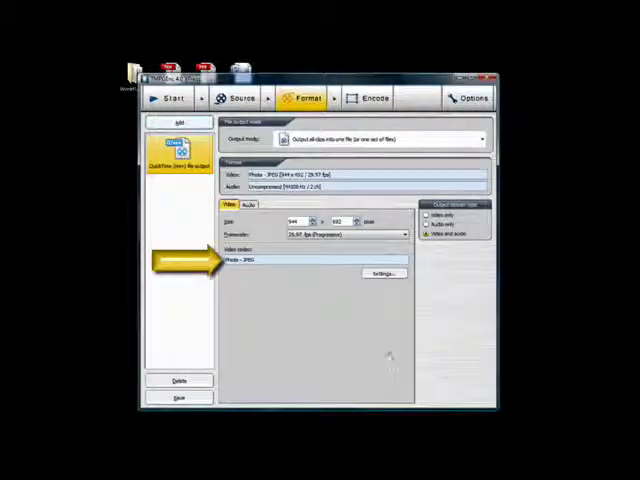
{"action": "left_click", "coordinate": [369, 97]}
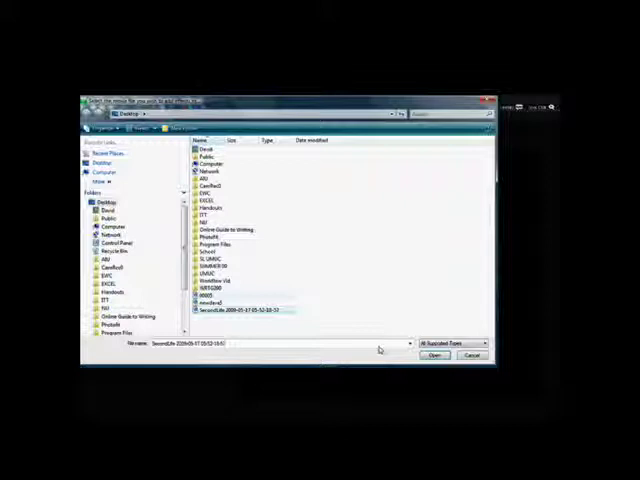
- Open the Second Life recording from the Desktop as the movie file
{"action": "left_click", "coordinate": [433, 355]}
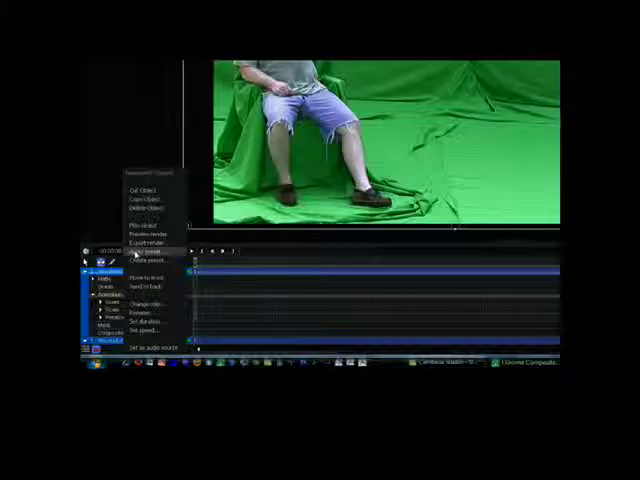
- Apply the Greenscreen Key preset to the Second Life clip layer
{"action": "left_click", "coordinate": [148, 249]}
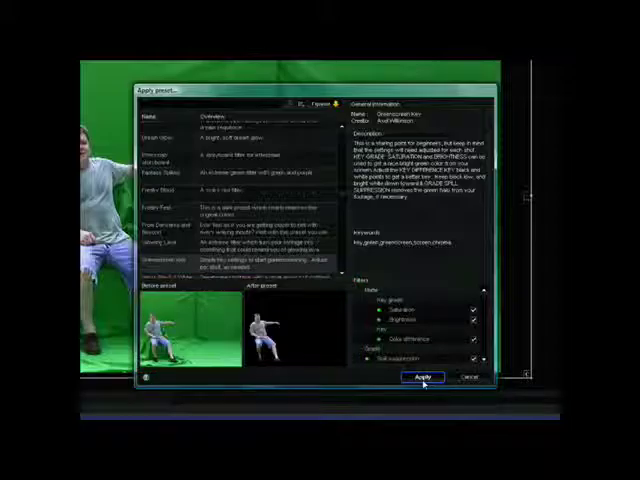
{"action": "left_click", "coordinate": [421, 377]}
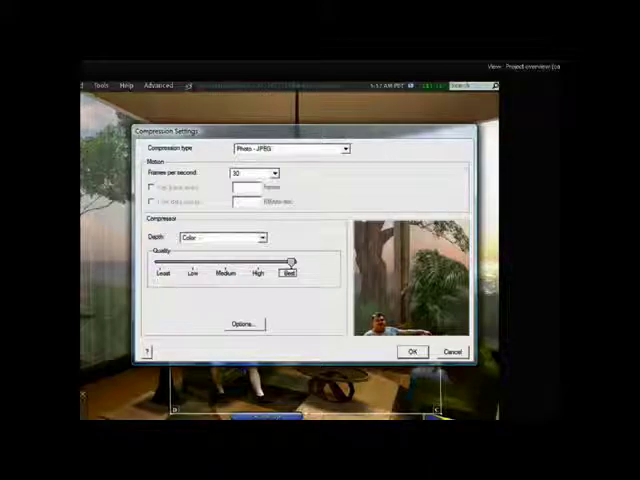
- Import the YTteshouse MOV and YTcropped audio MP3 from Test Vid All Files
{"action": "left_click", "coordinate": [290, 148]}
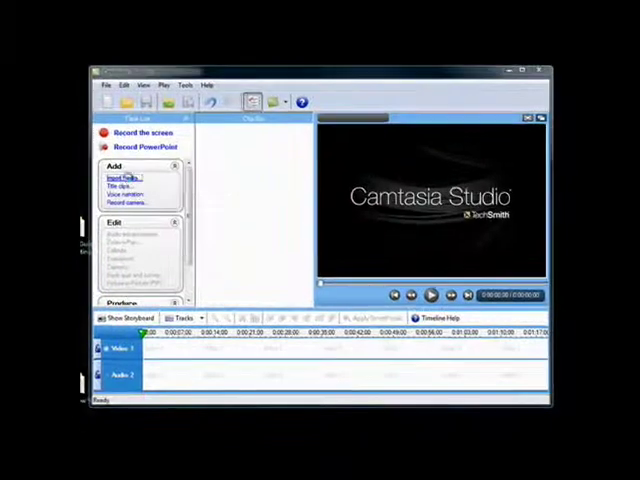
{"action": "left_click", "coordinate": [120, 178]}
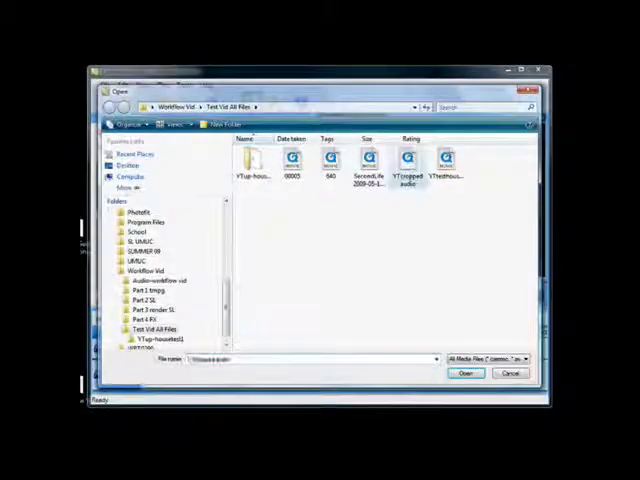
{"action": "left_click", "coordinate": [465, 373]}
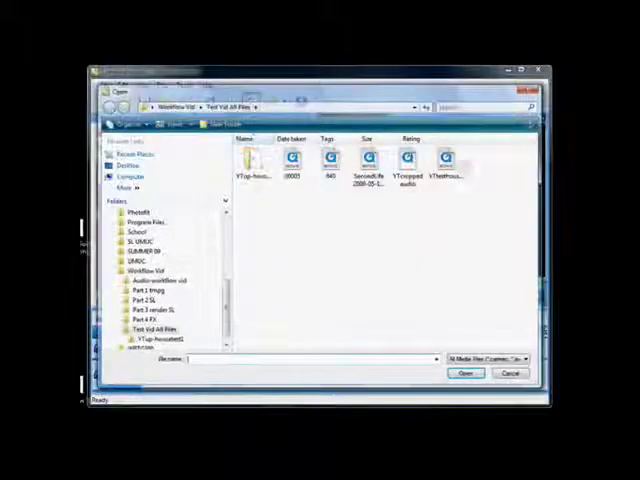
{"action": "left_click", "coordinate": [464, 372]}
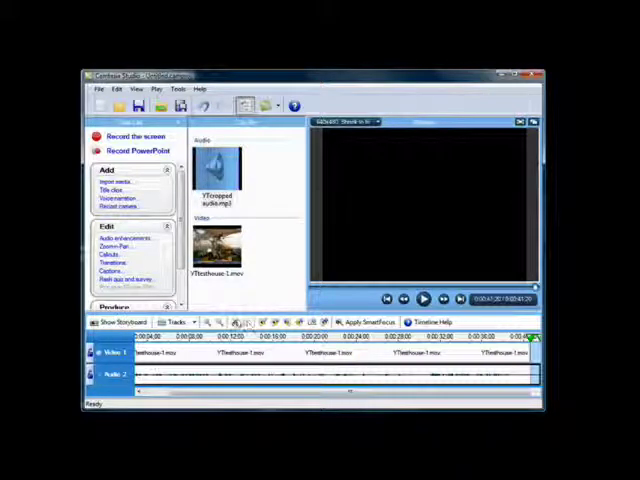
- Launch the Production Wizard to produce the finished video
{"action": "left_click", "coordinate": [423, 299]}
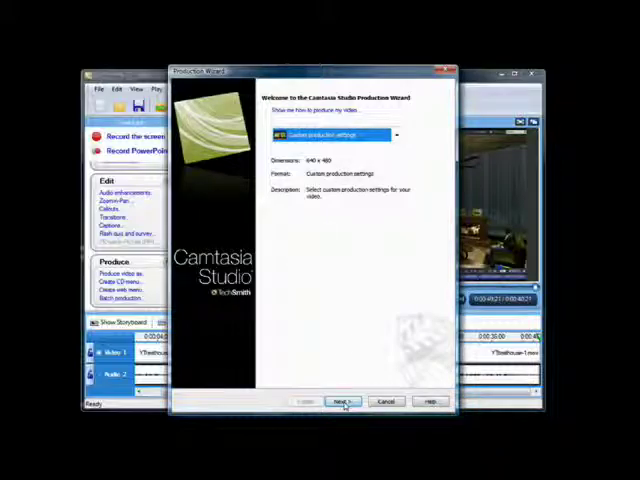
- Choose custom production settings with MOV - QuickTime movie as the output format
{"action": "left_click", "coordinate": [343, 401]}
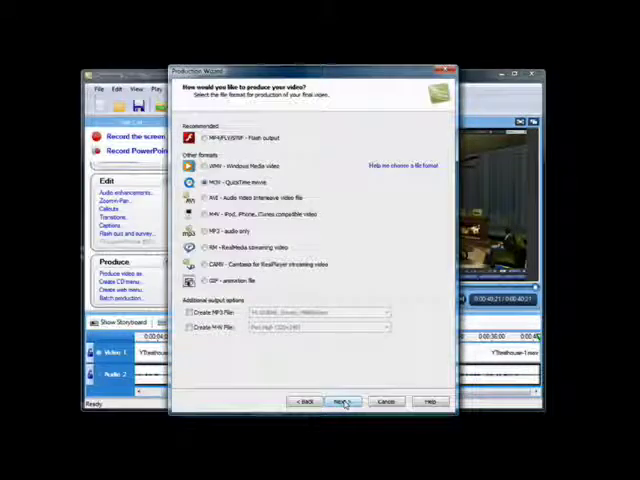
{"action": "left_click", "coordinate": [337, 401]}
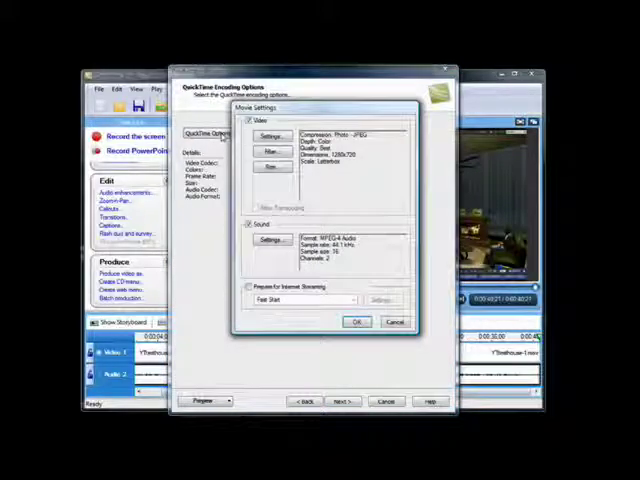
- Set the QuickTime video compression to H.264 and advance to the output file page
{"action": "left_click", "coordinate": [267, 134]}
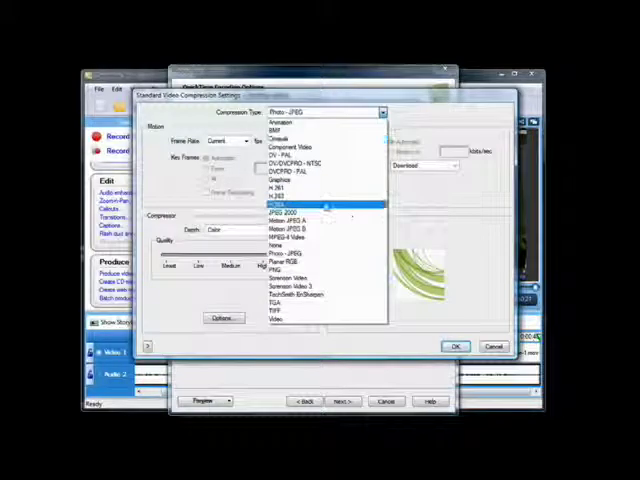
{"action": "left_click", "coordinate": [300, 197]}
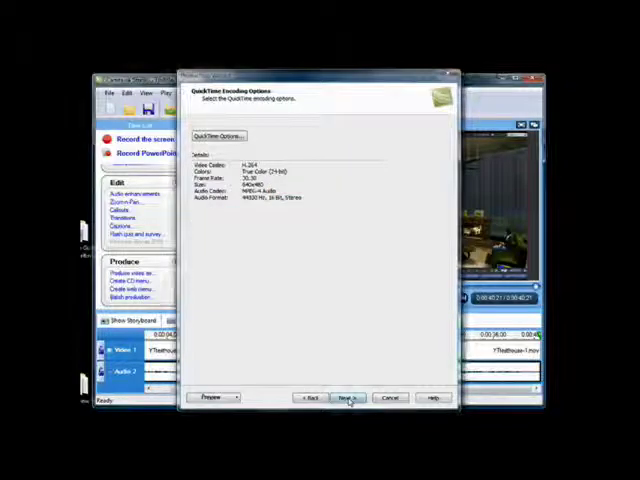
{"action": "left_click", "coordinate": [346, 397]}
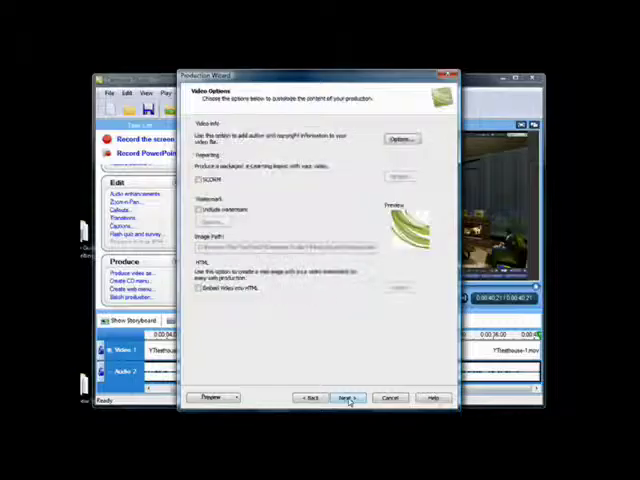
{"action": "left_click", "coordinate": [346, 398]}
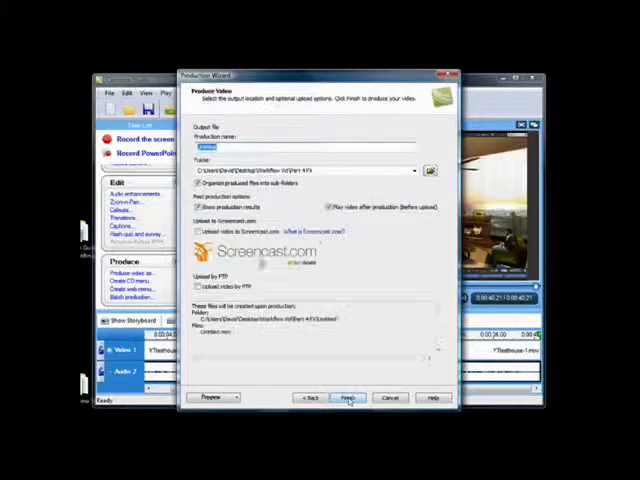